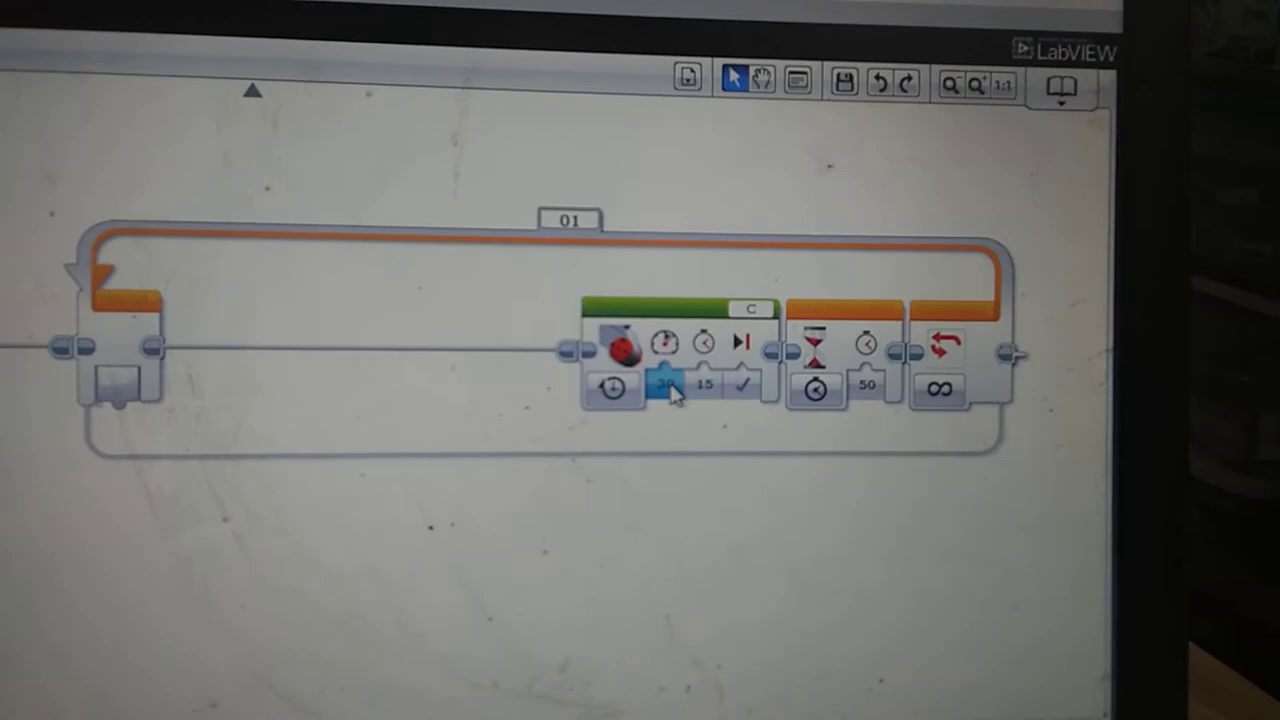
Step: Bring up the power slider of the port C medium motor block inside the loop
{"action": "left_click", "coordinate": [664, 388]}
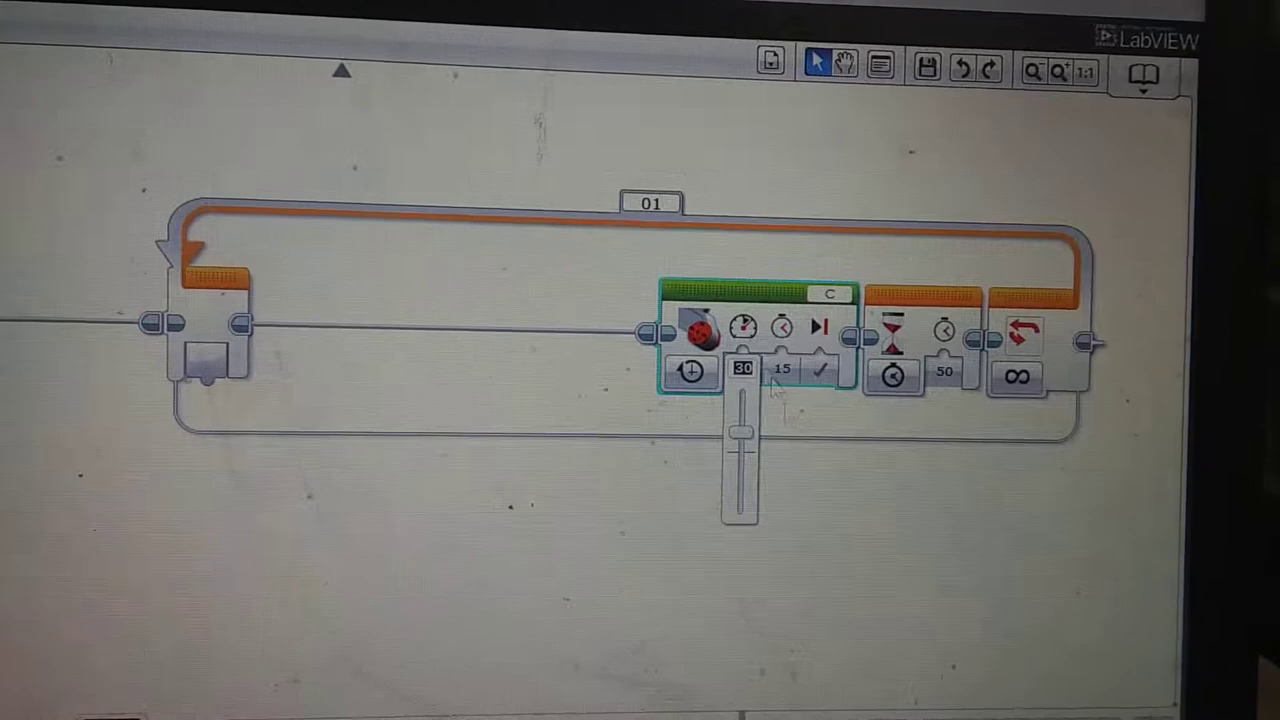